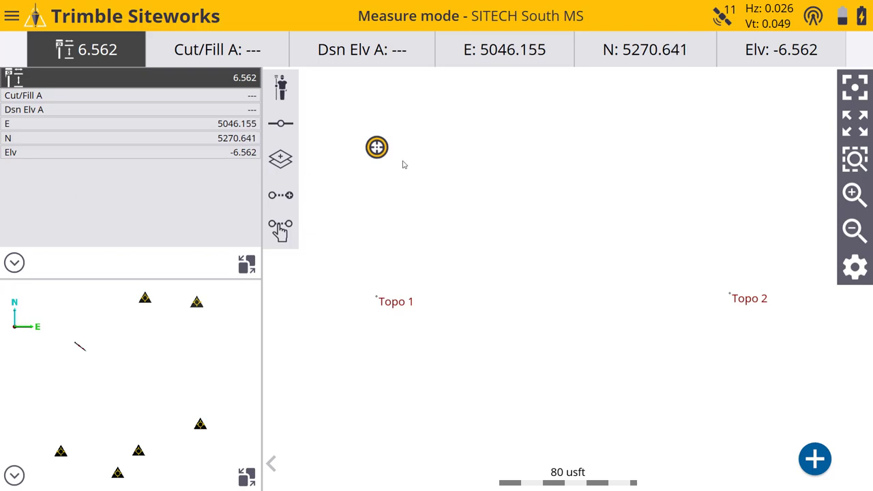
mouse_move(440, 147)
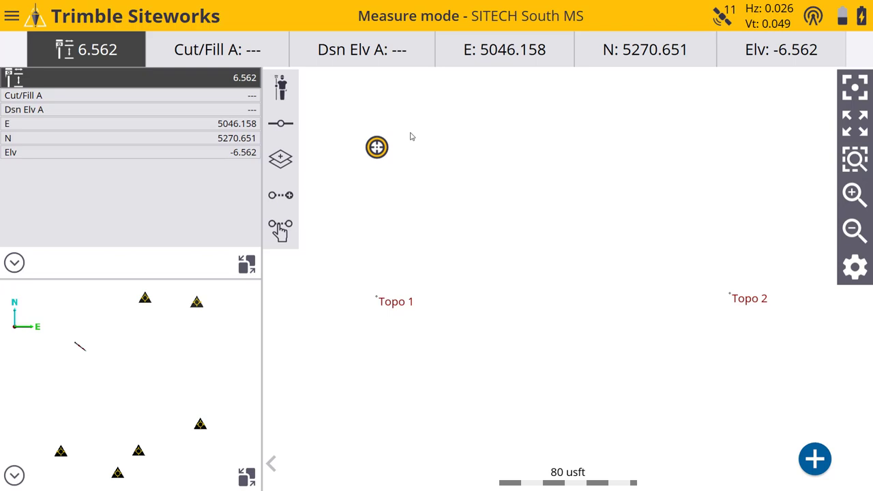
mouse_move(426, 159)
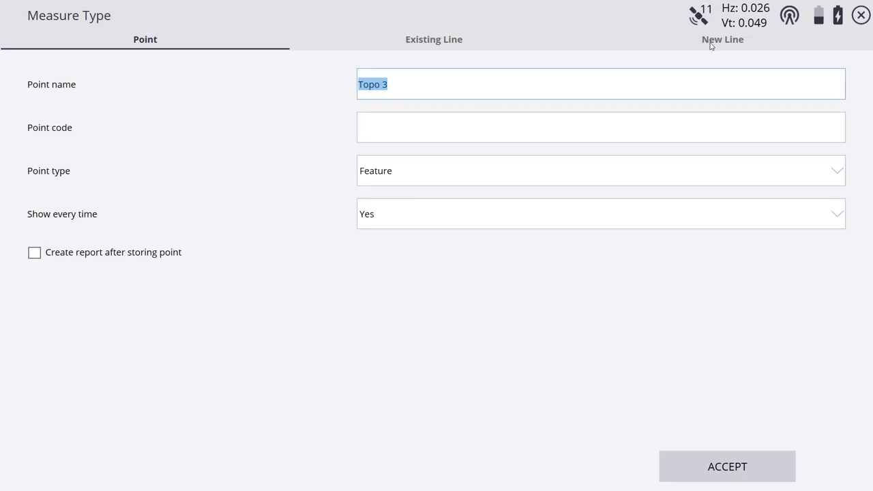
- Begin a new line Line1 and list its line type choices
click(724, 38)
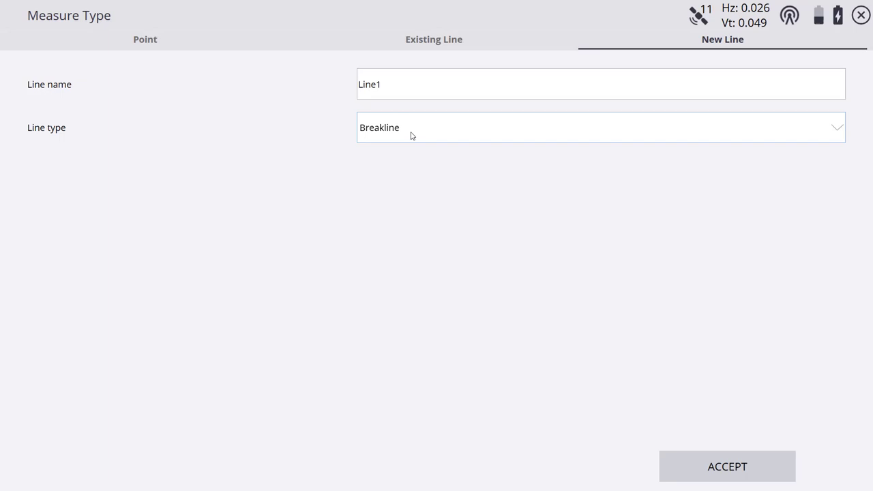
click(601, 128)
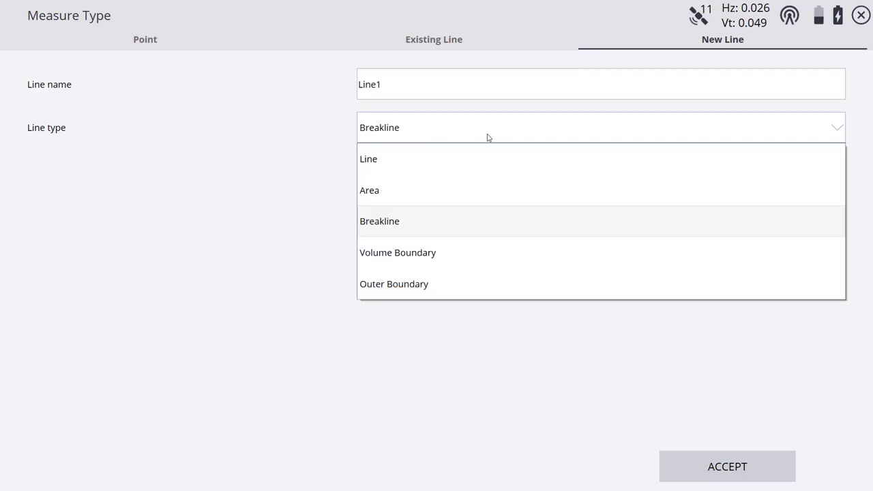
mouse_move(368, 158)
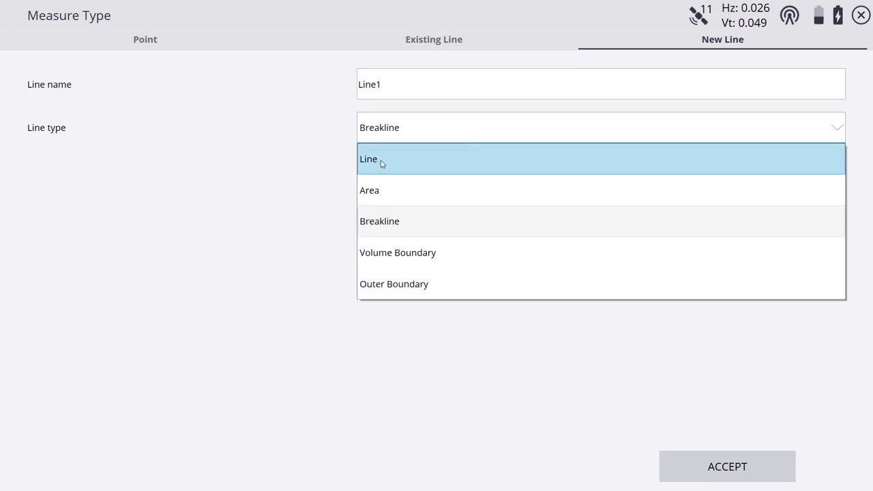
mouse_move(379, 221)
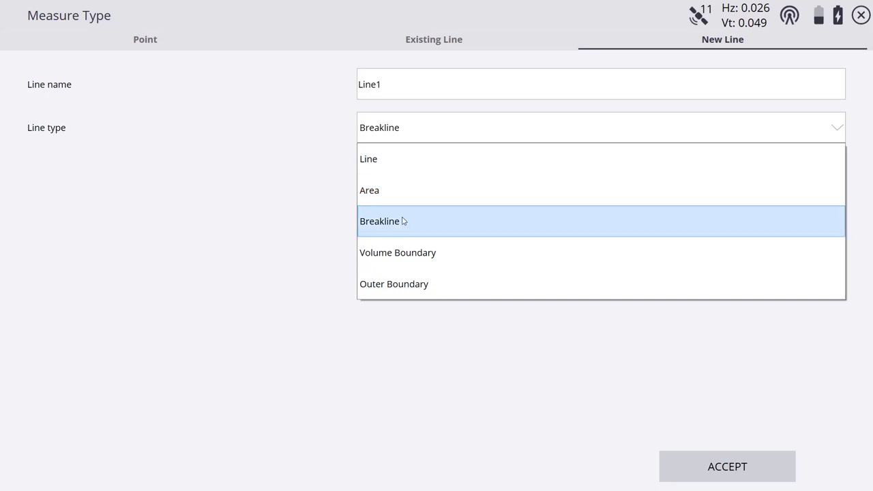
mouse_move(412, 225)
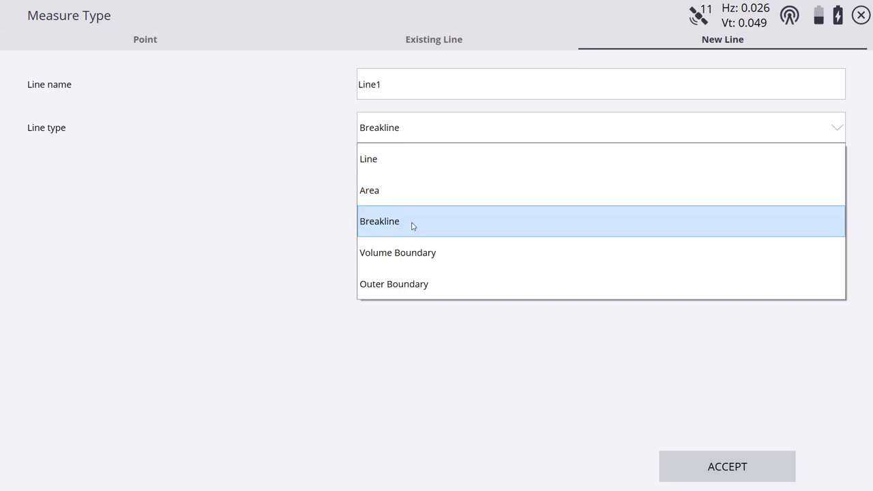
mouse_move(394, 227)
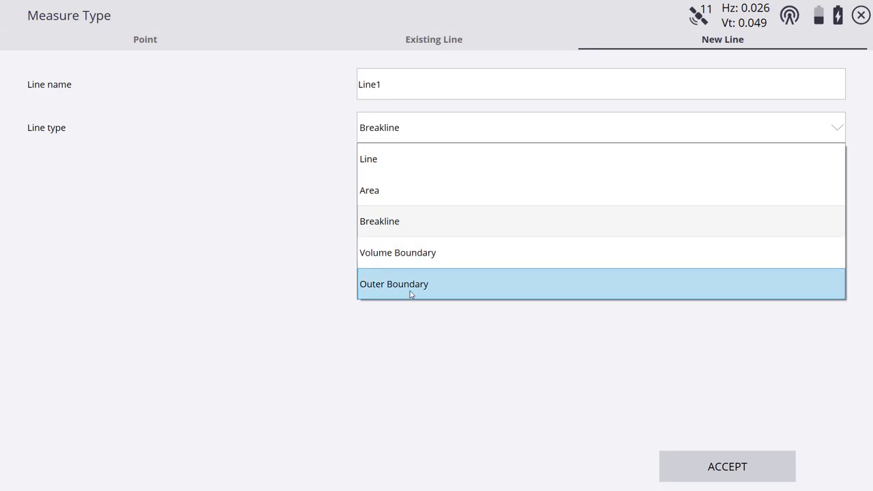
mouse_move(394, 210)
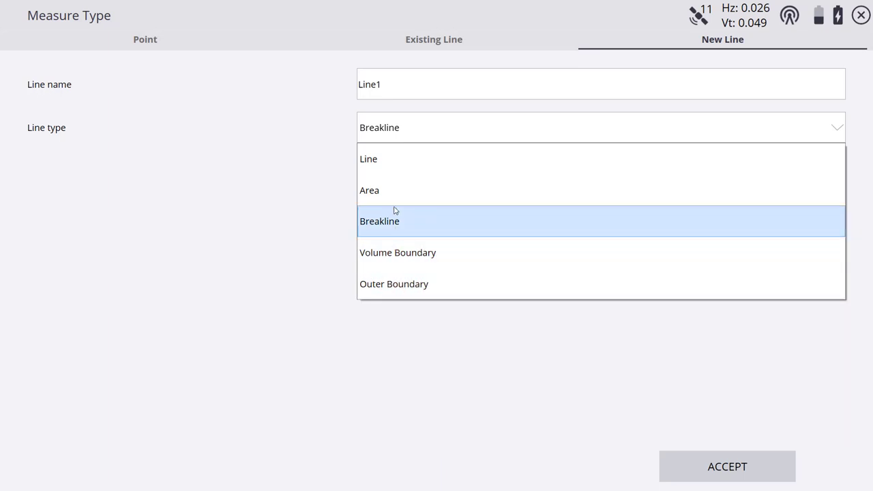
mouse_move(368, 158)
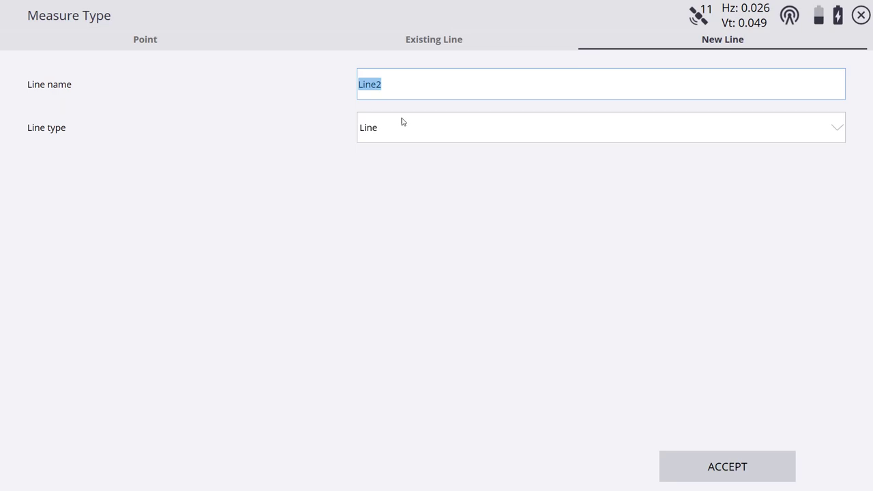
mouse_move(395, 85)
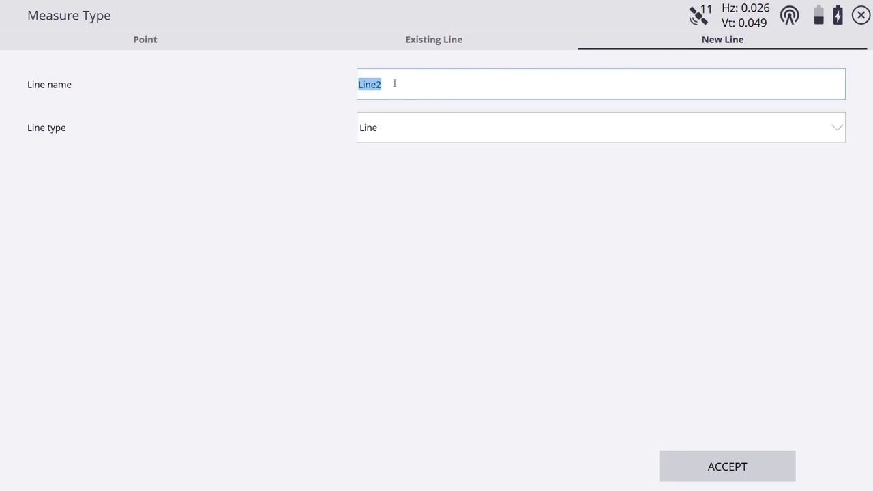
mouse_move(353, 84)
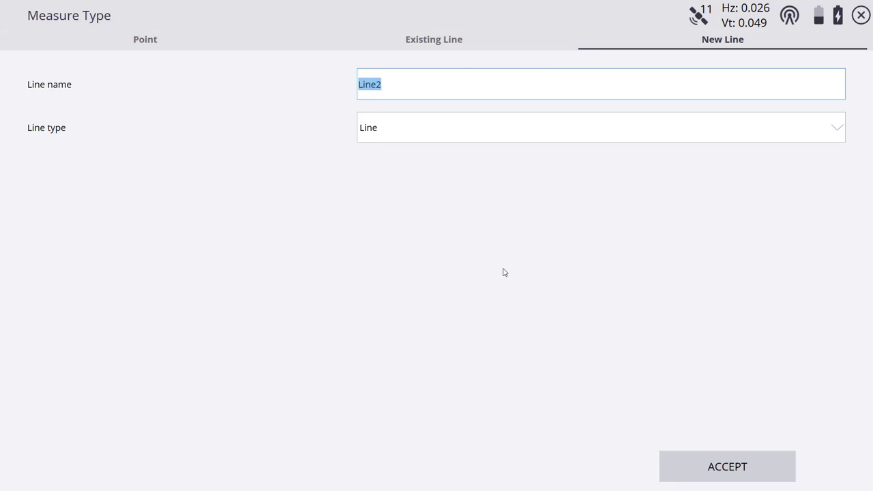
- Accept the Line2 settings with type Line to begin measuring LinePt3 and LinePt4
click(726, 466)
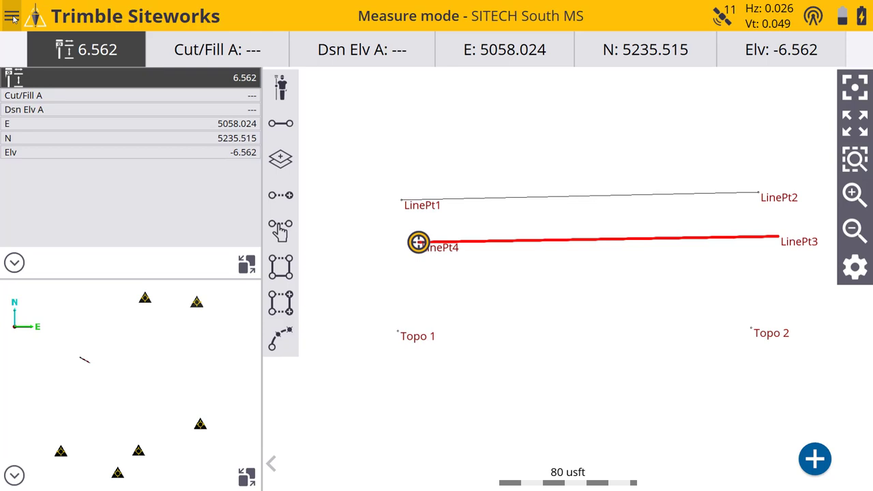
- Go to COGO > Create Points/Arcs from the main menu and show the Icon Help for its tools
click(11, 16)
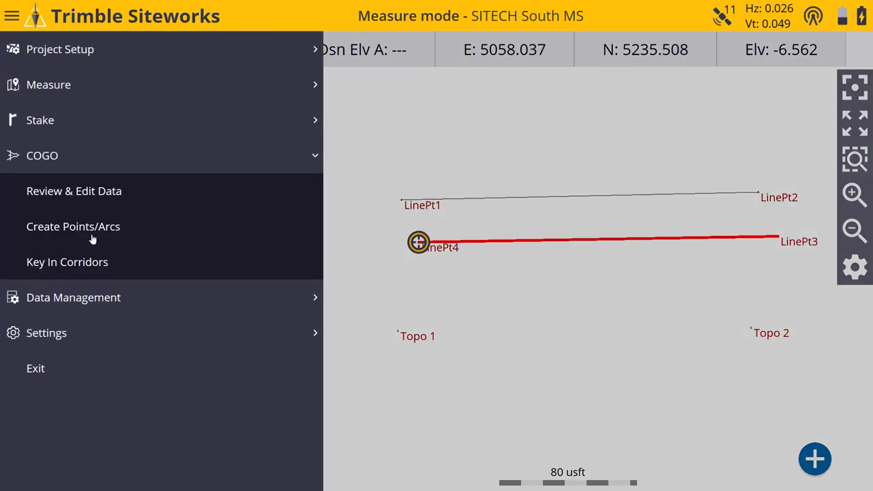
click(74, 227)
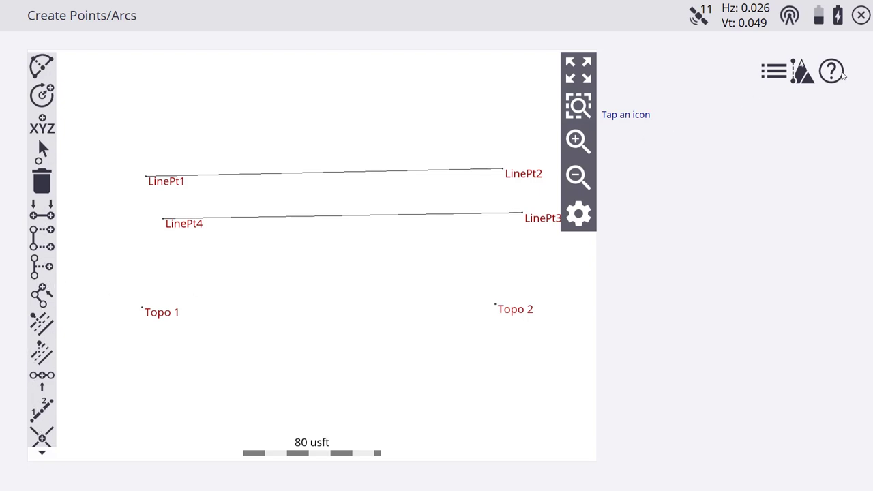
click(830, 71)
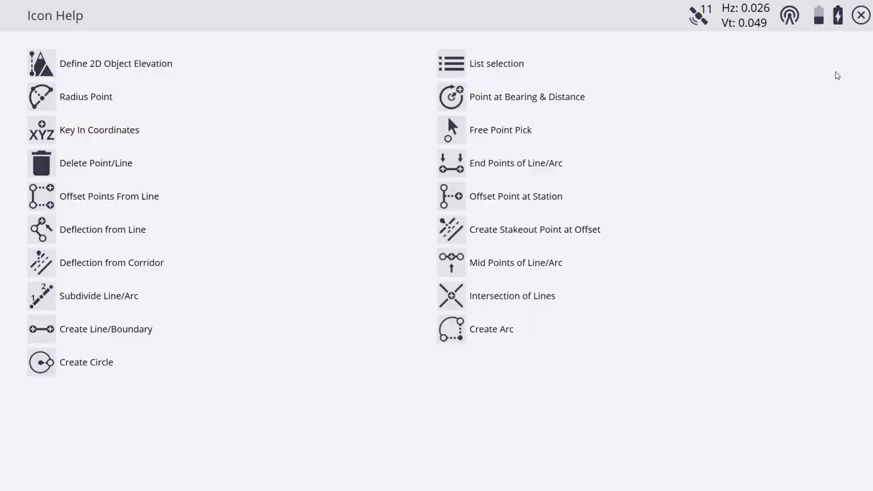
mouse_move(56, 333)
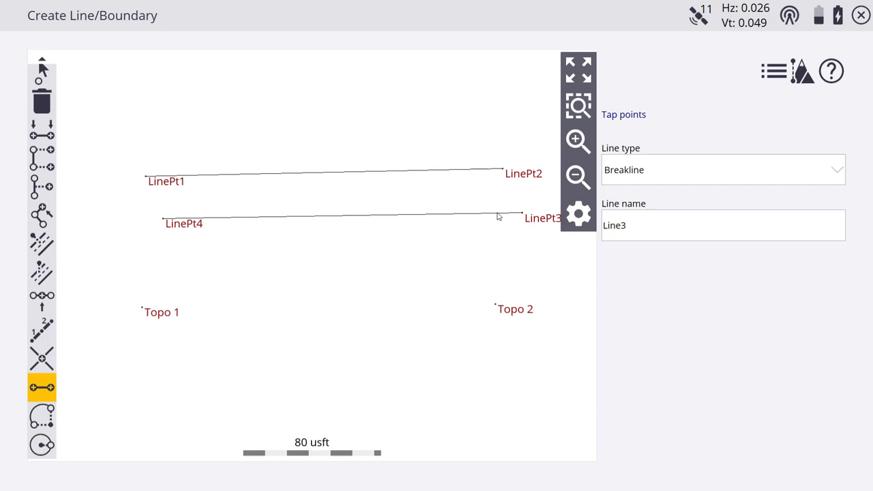
mouse_move(657, 129)
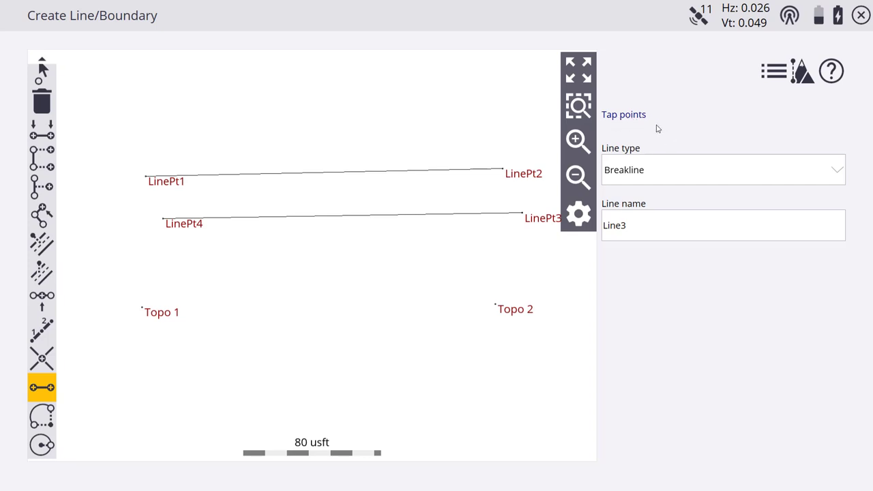
mouse_move(608, 180)
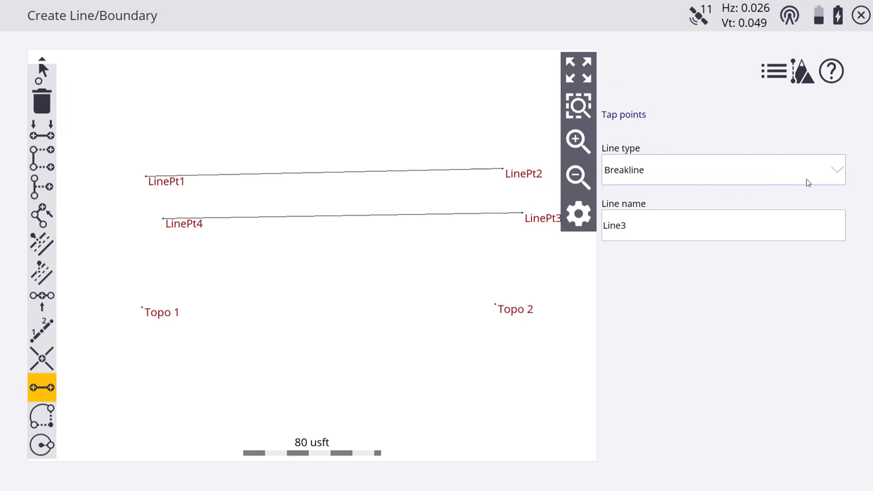
- Set the type to Feature line, draw Line3 from Topo 1 to Topo 2, and store it
click(723, 169)
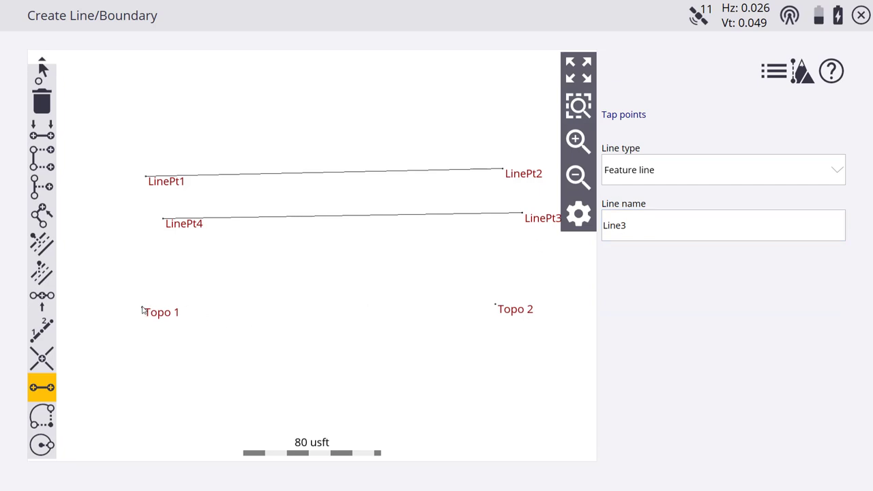
click(142, 307)
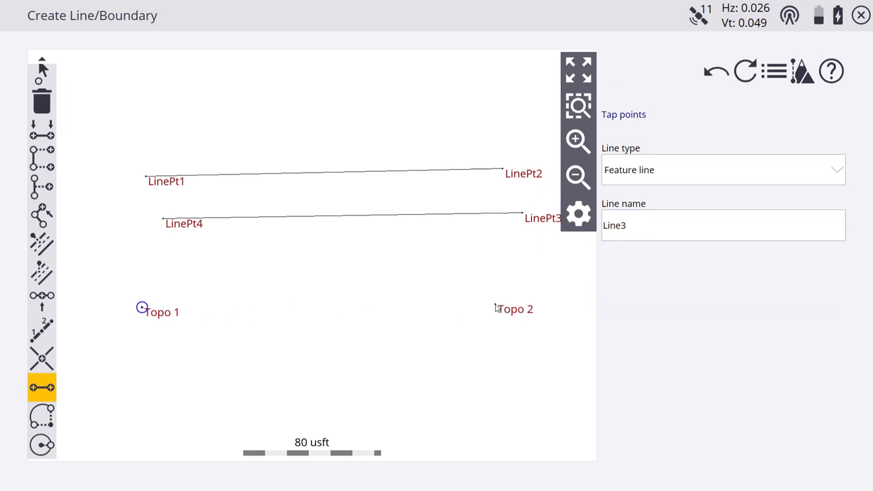
click(494, 306)
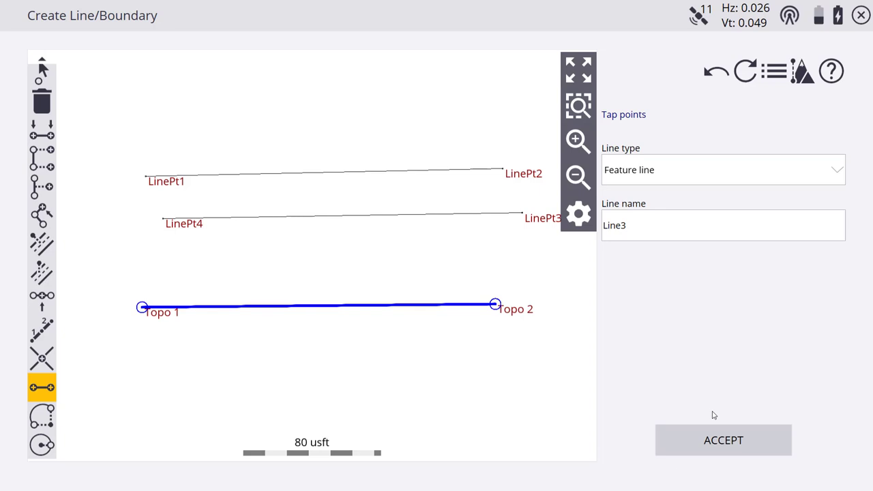
click(724, 439)
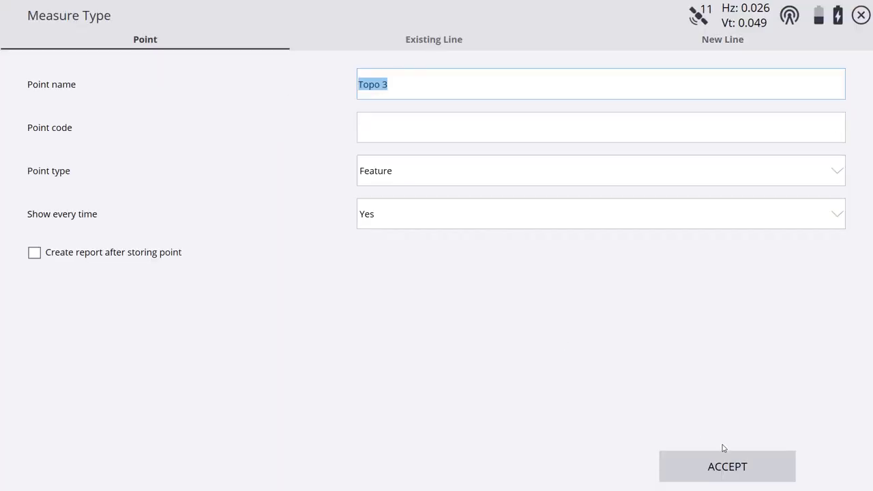
- Accept the Measure Type settings to return to the measure map
click(728, 466)
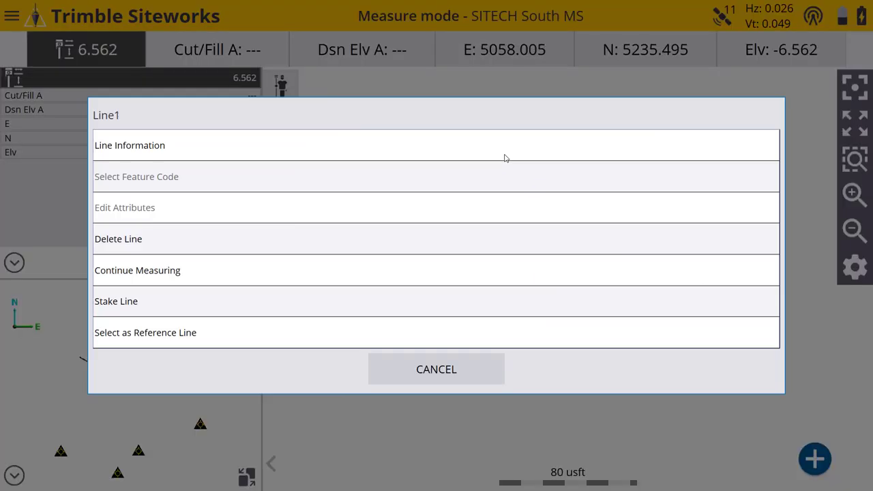
mouse_move(194, 188)
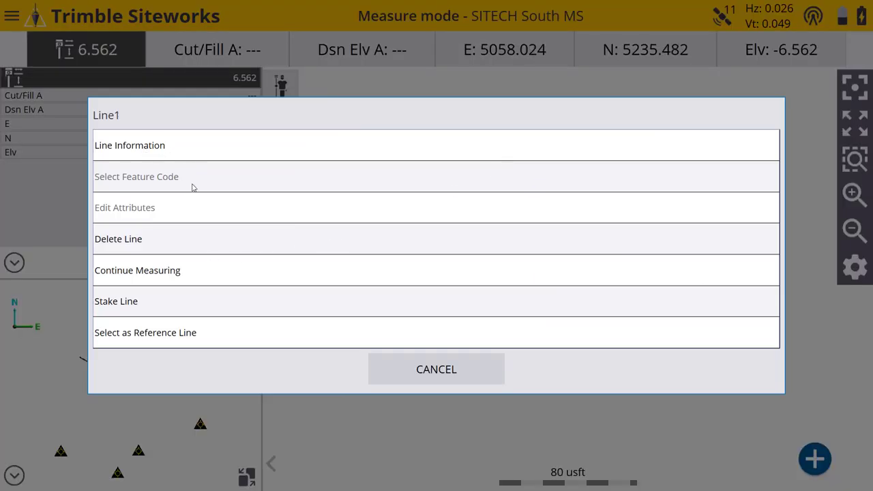